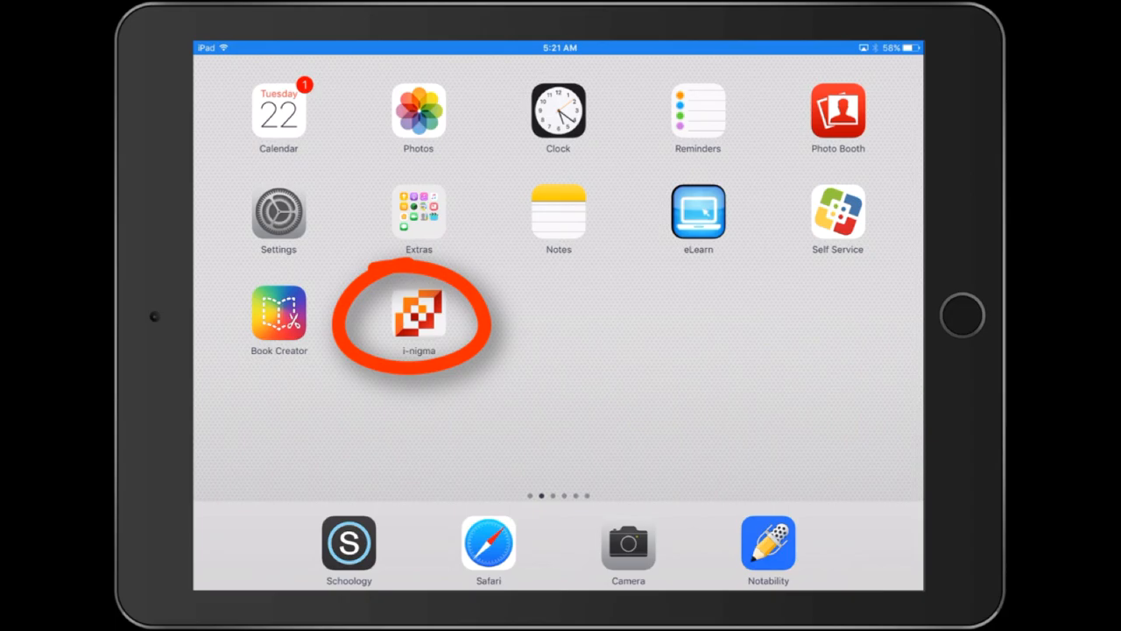
# Step: Launch i-nigma from its icon on the iPad home screen
pyautogui.click(418, 313)
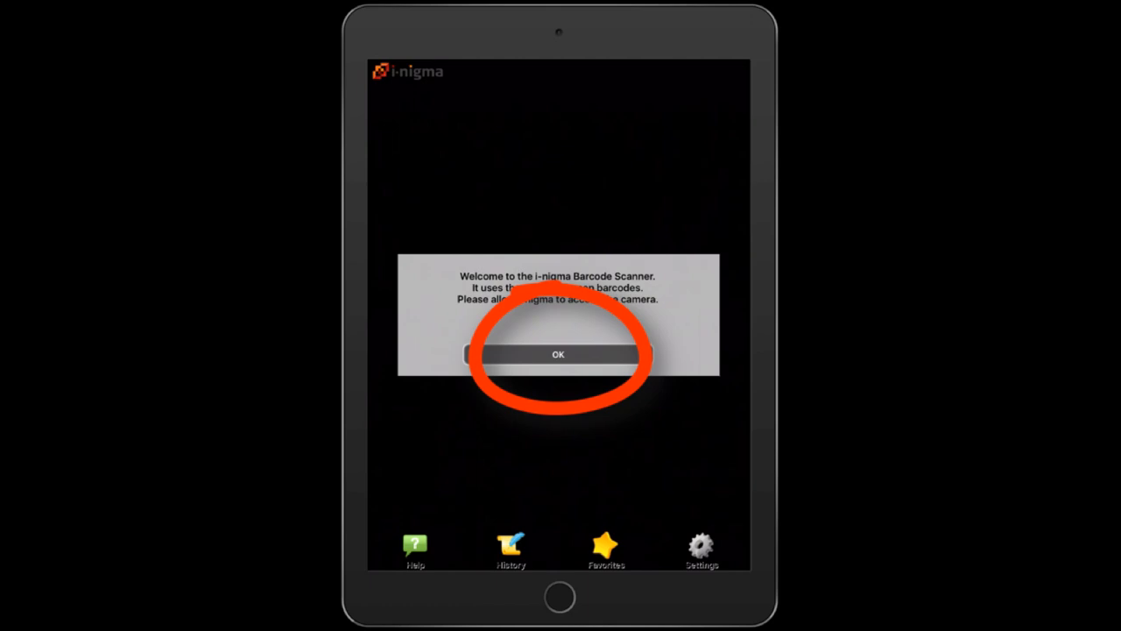
# Step: Dismiss the i-nigma welcome message and allow camera access
pyautogui.click(558, 353)
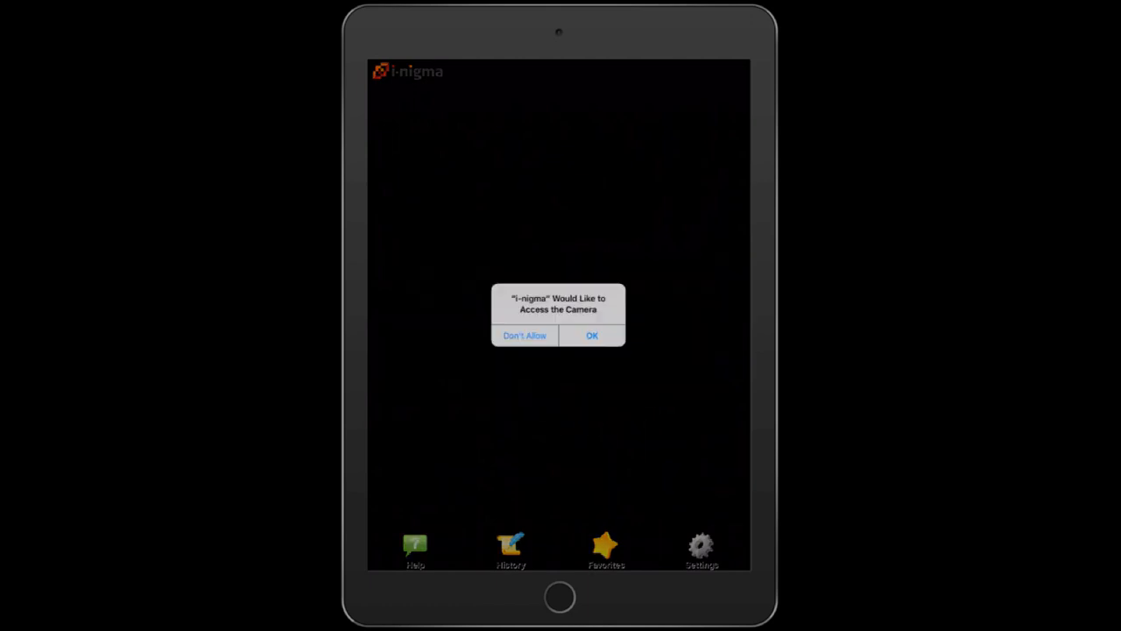
pyautogui.click(592, 336)
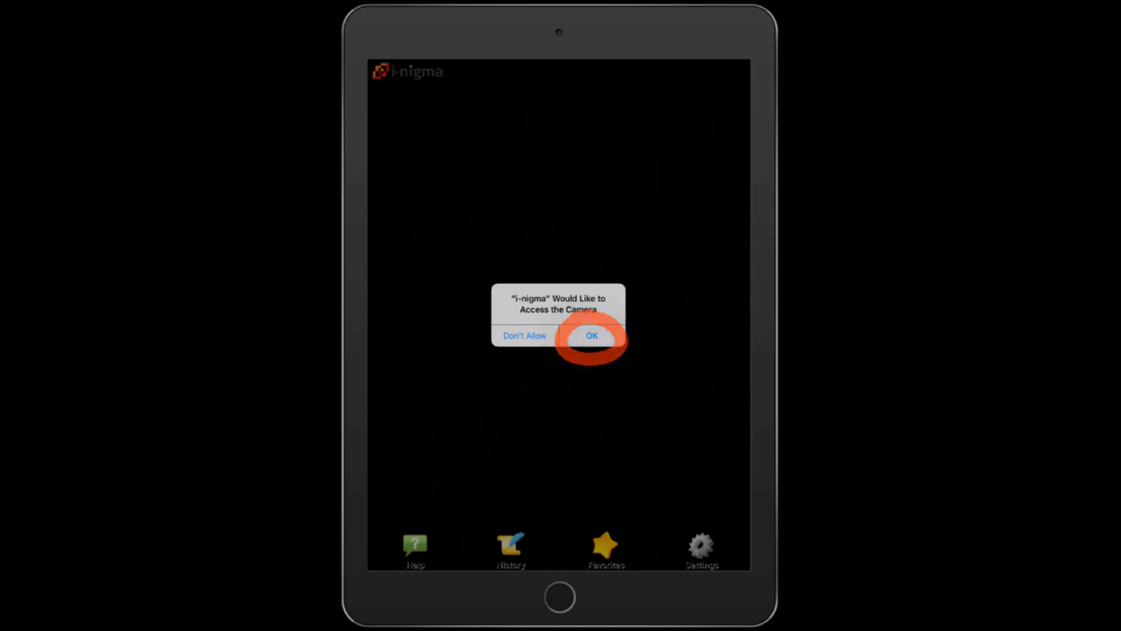
pyautogui.click(592, 336)
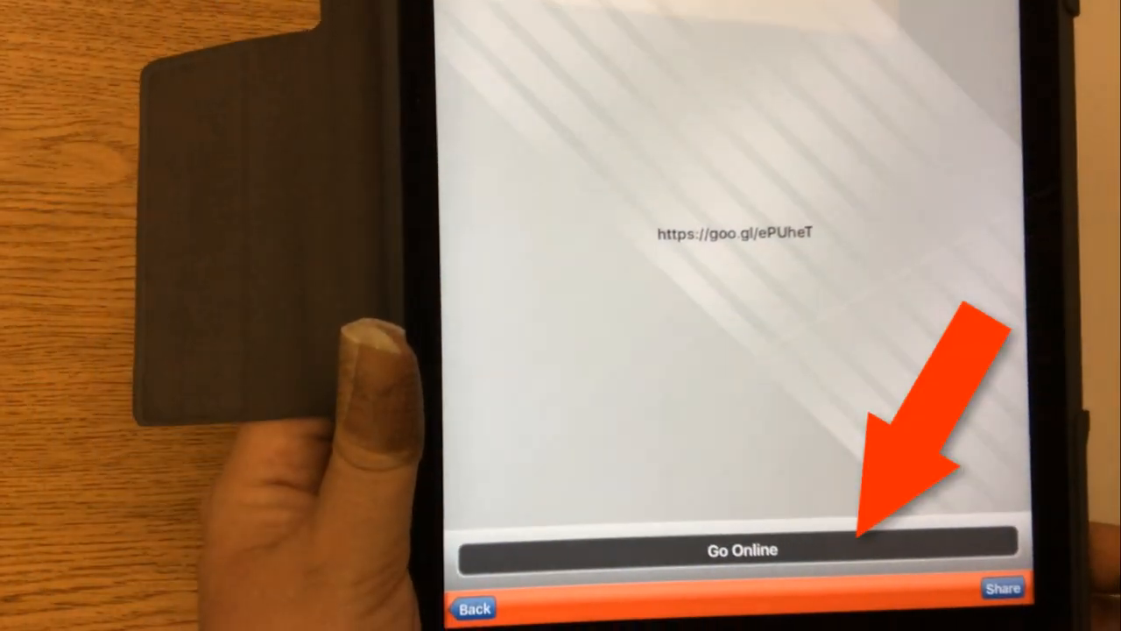
pyautogui.click(741, 549)
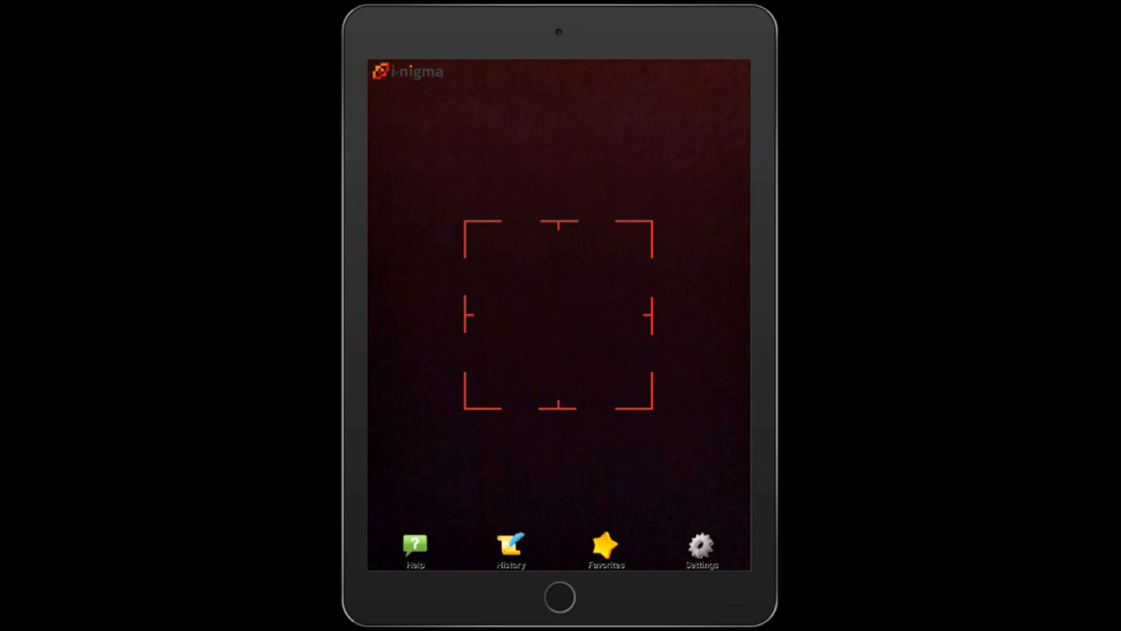
# Step: Change the Confirm online setting to No confirm, then return to the scanner
pyautogui.click(701, 544)
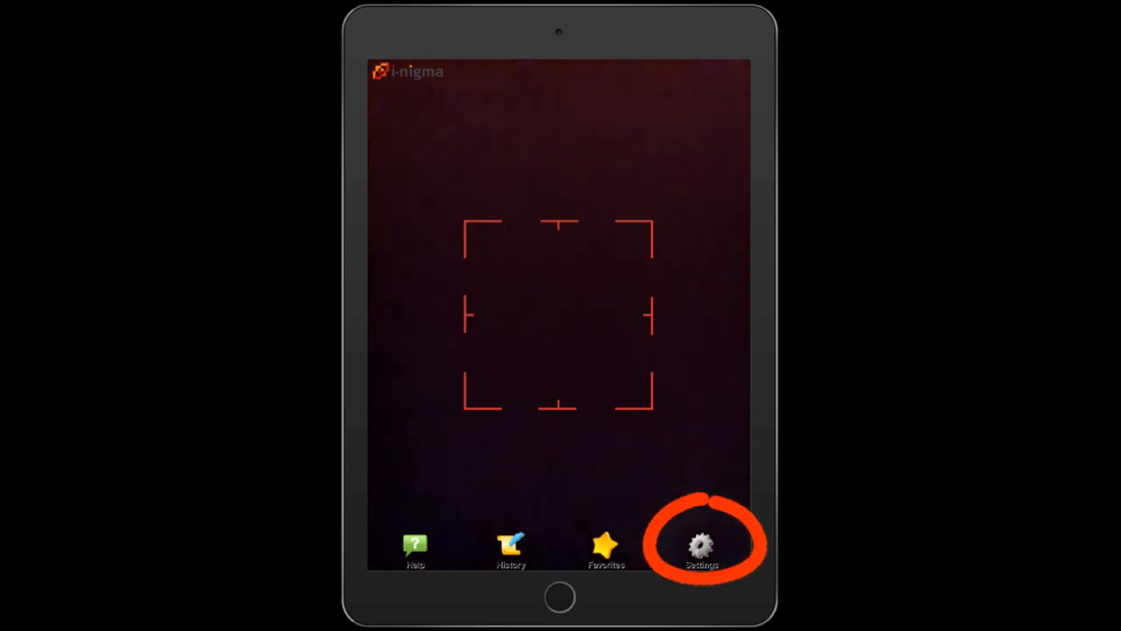
pyautogui.click(701, 545)
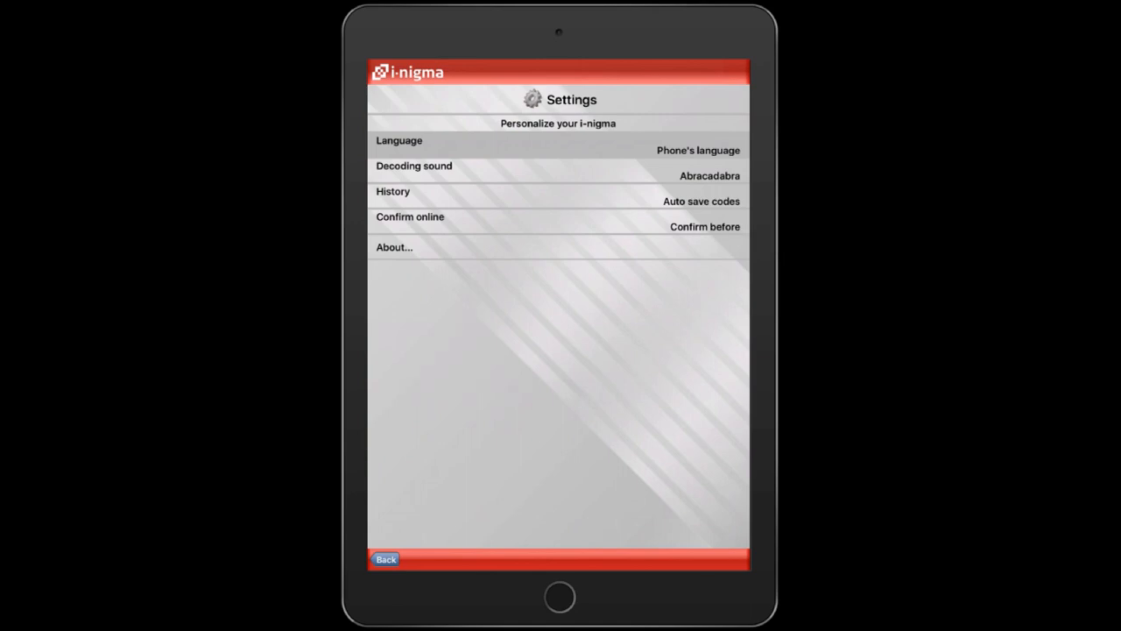
pyautogui.click(557, 221)
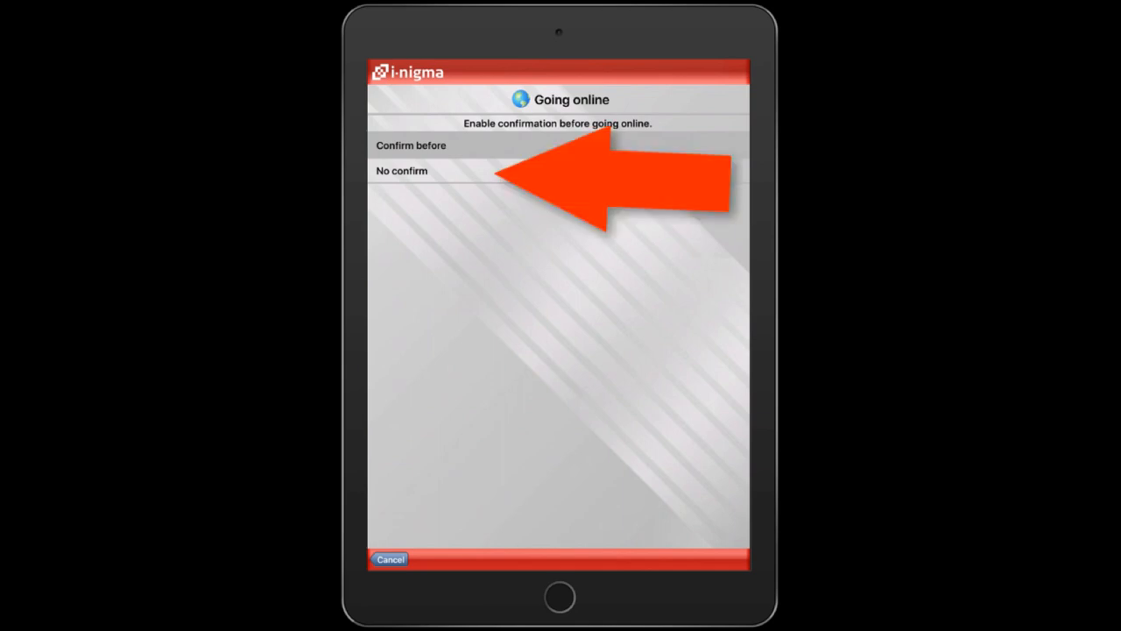
pyautogui.click(401, 171)
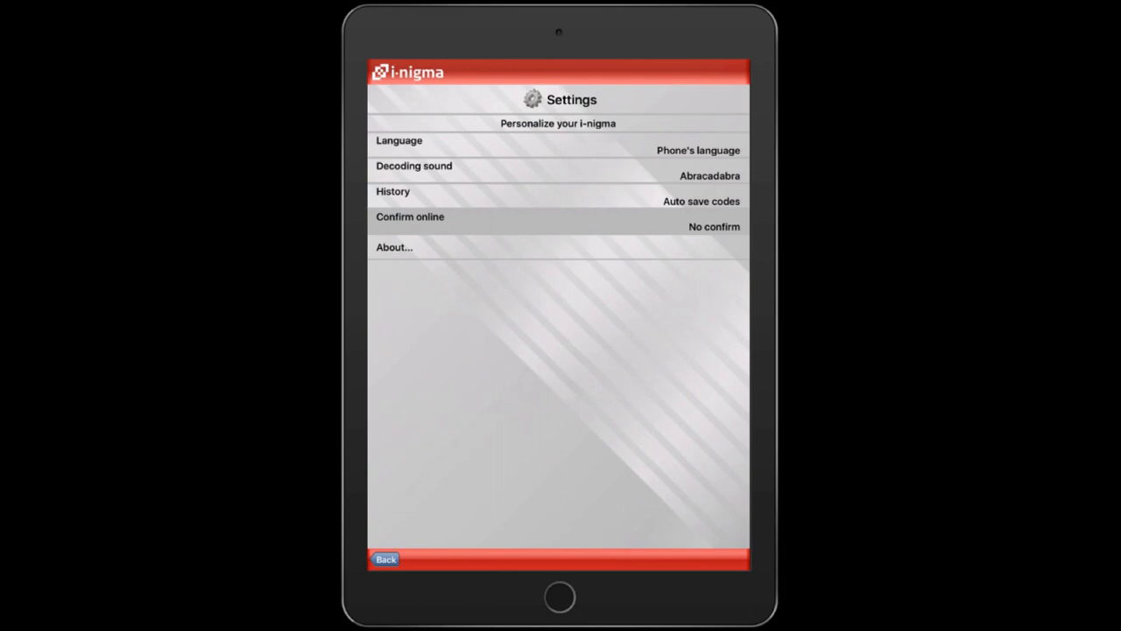
pyautogui.click(386, 559)
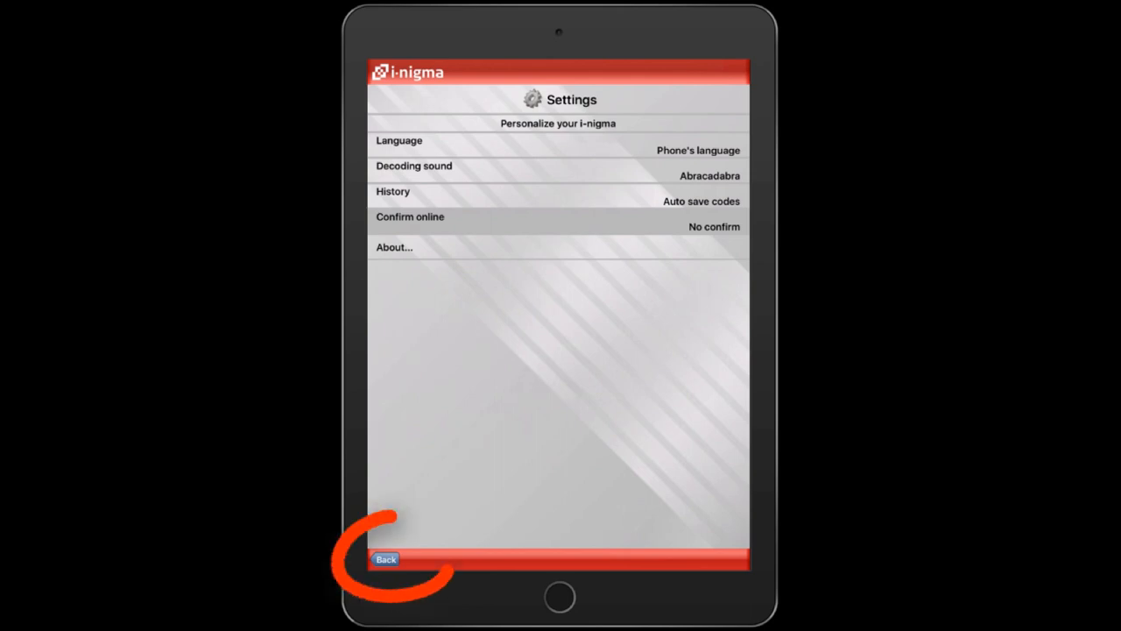
pyautogui.click(385, 559)
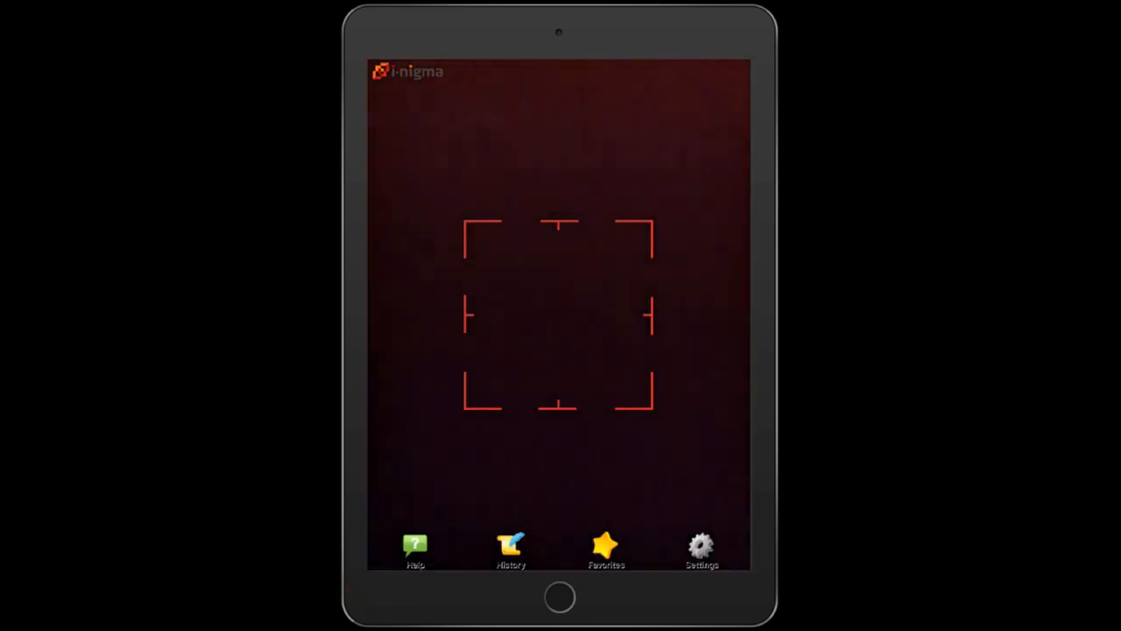